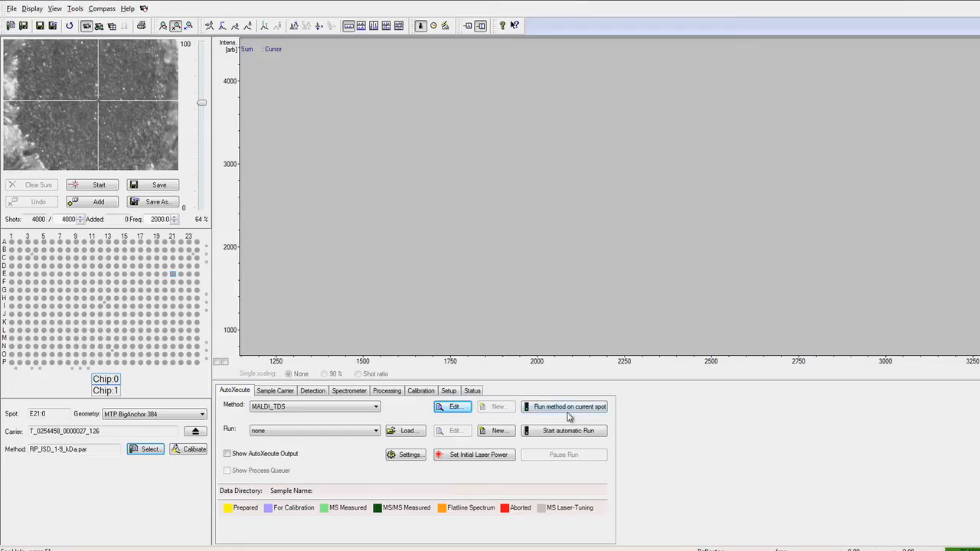
- Run the method on the current spot and save the spectrum with 'Open in flexAnalysis' enabled
left_click(567, 407)
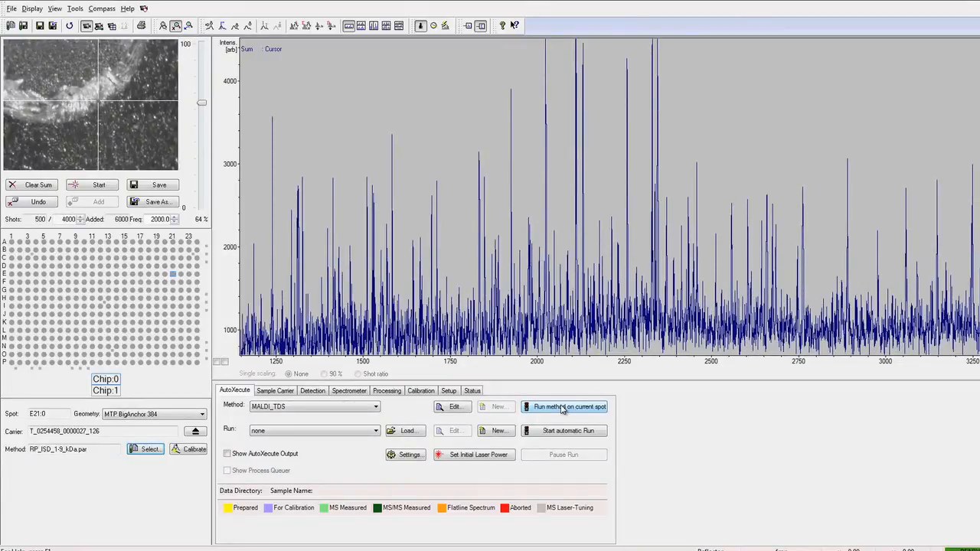
left_click(564, 407)
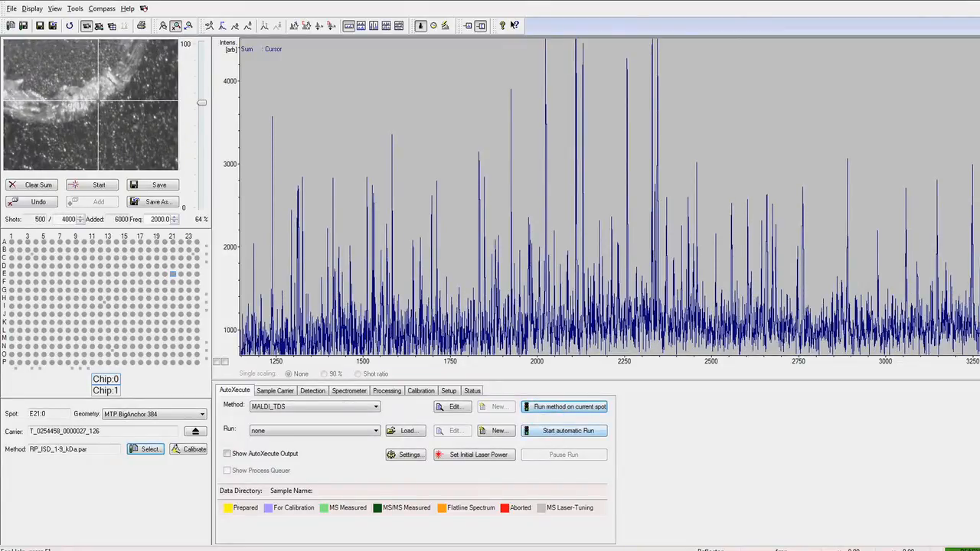
left_click(153, 202)
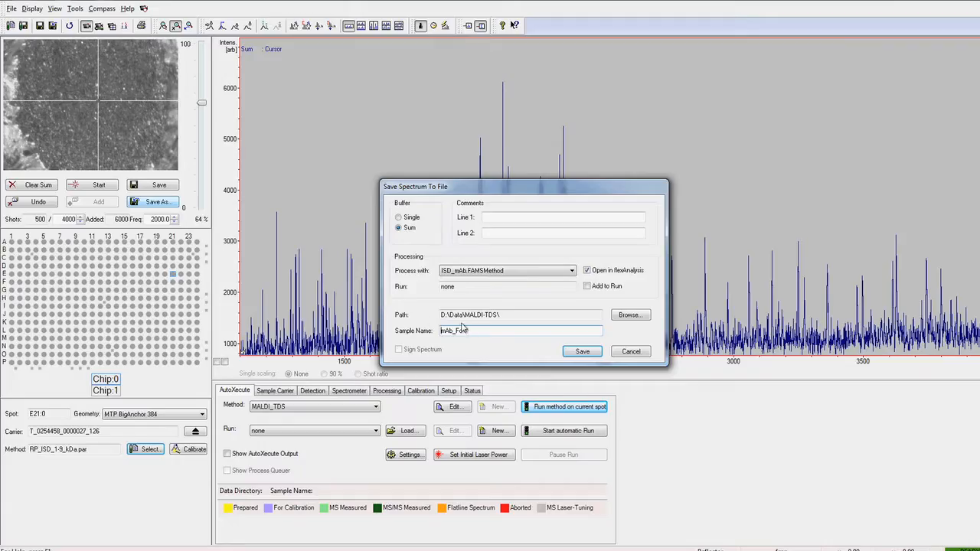
left_click(582, 351)
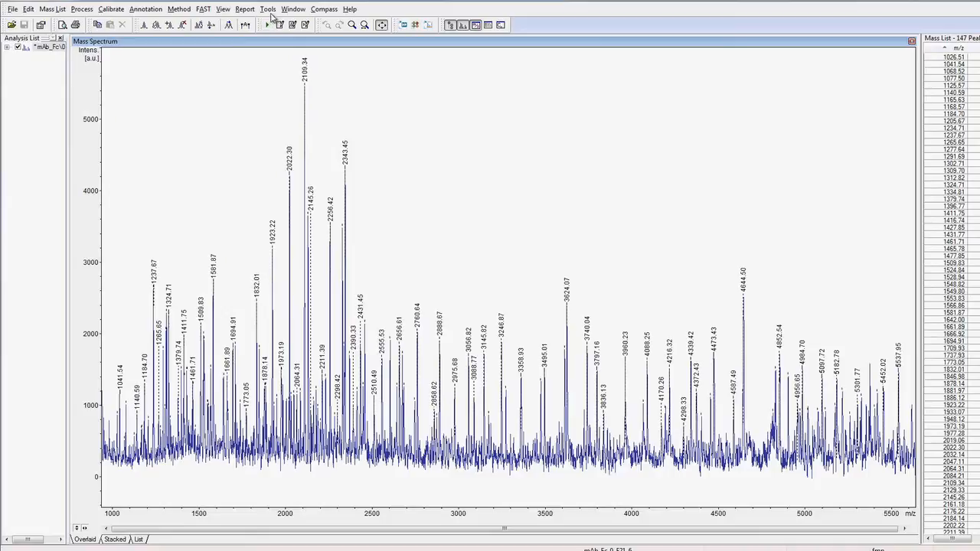
left_click(268, 10)
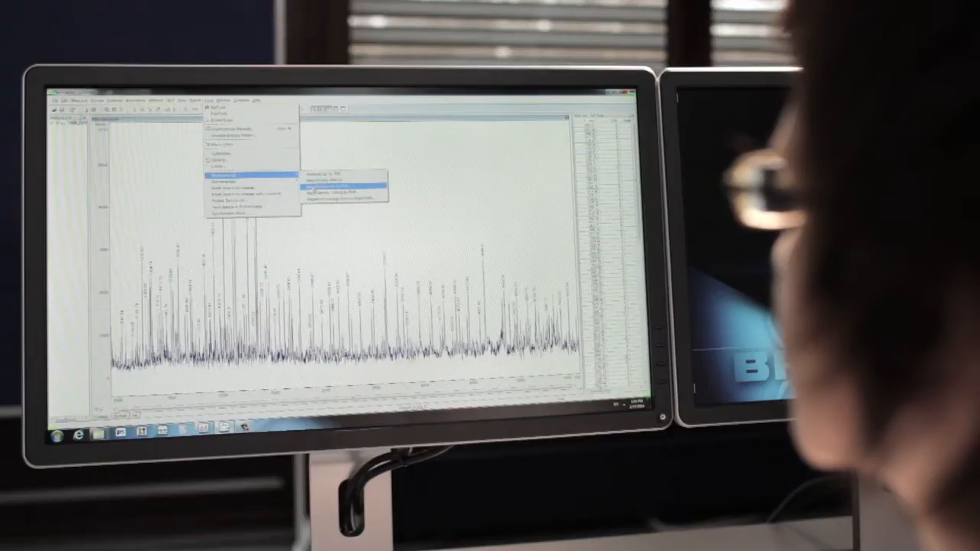
left_click(336, 184)
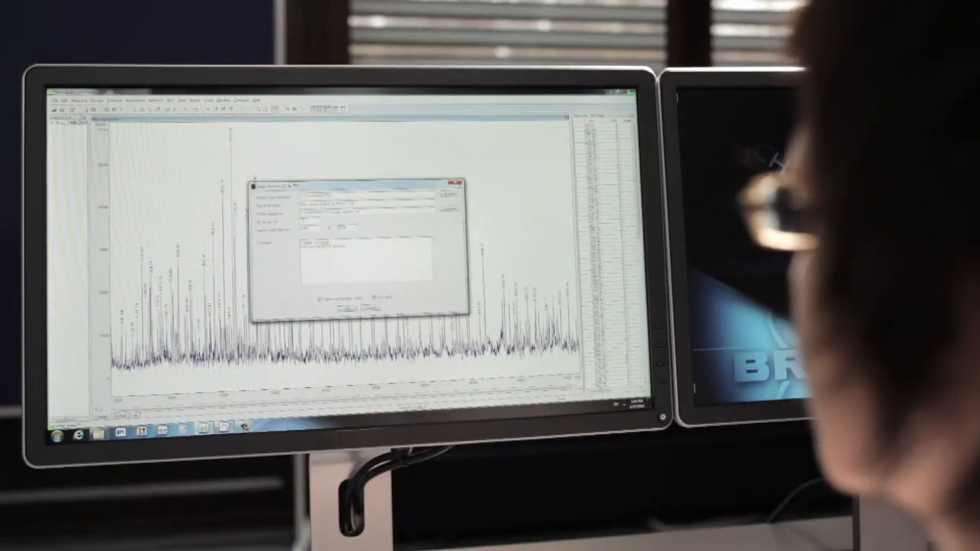